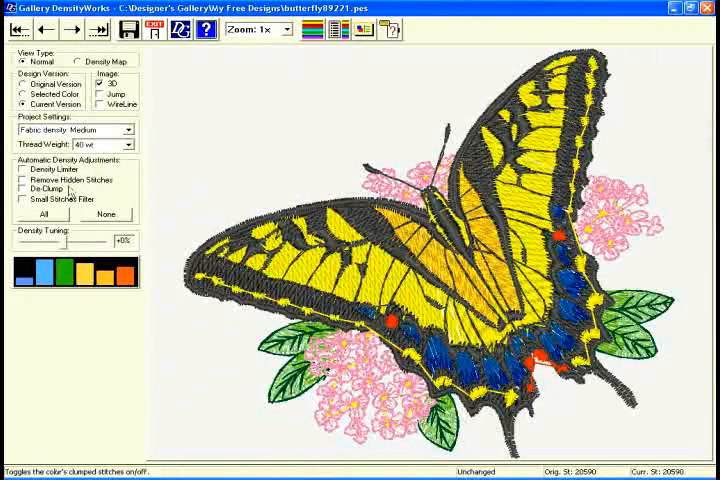
Enable Small Stitches Filter and Density Limiter, then confirm the Control Panel with OK
click(21, 189)
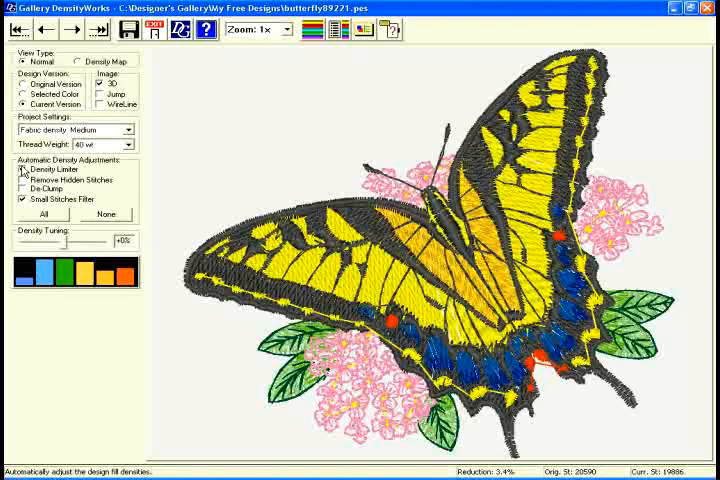
click(335, 31)
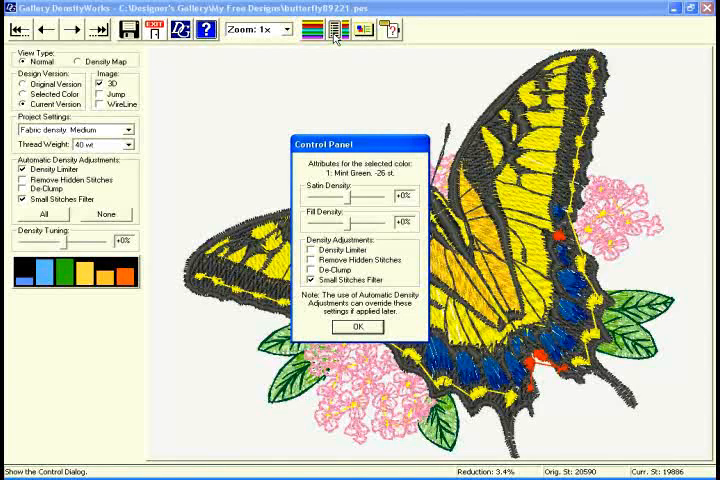
click(354, 327)
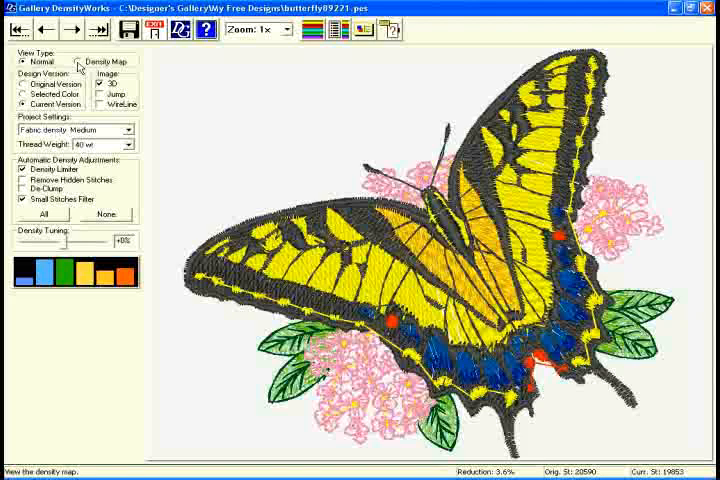
Switch the view to Density Map and enable Remove Hidden Stitches for 7.2% reduction
click(85, 61)
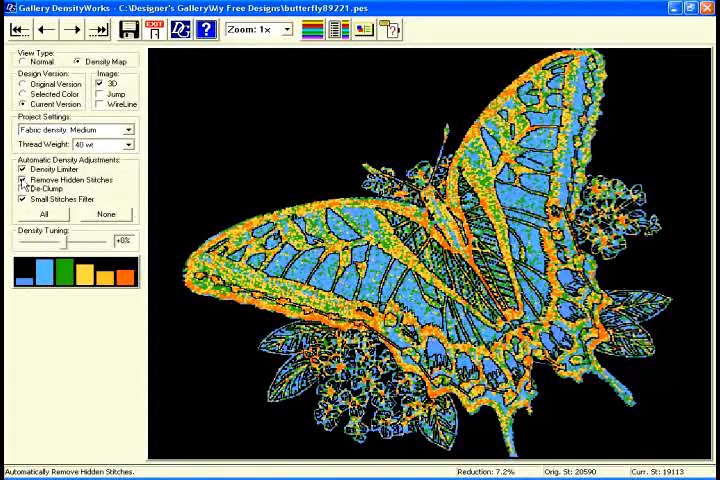
click(20, 180)
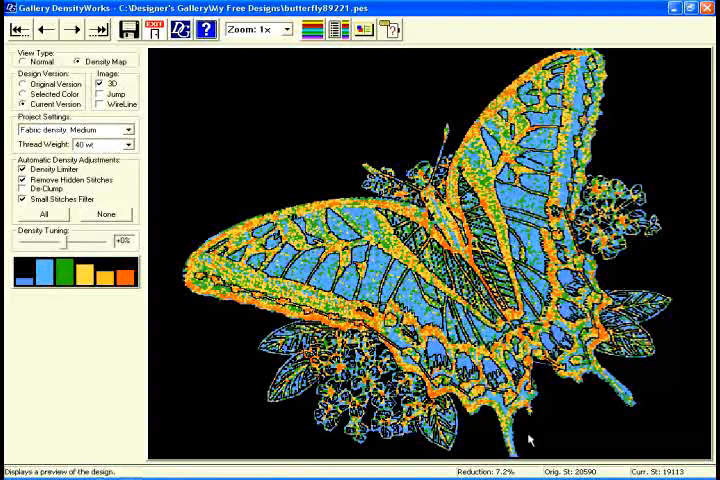